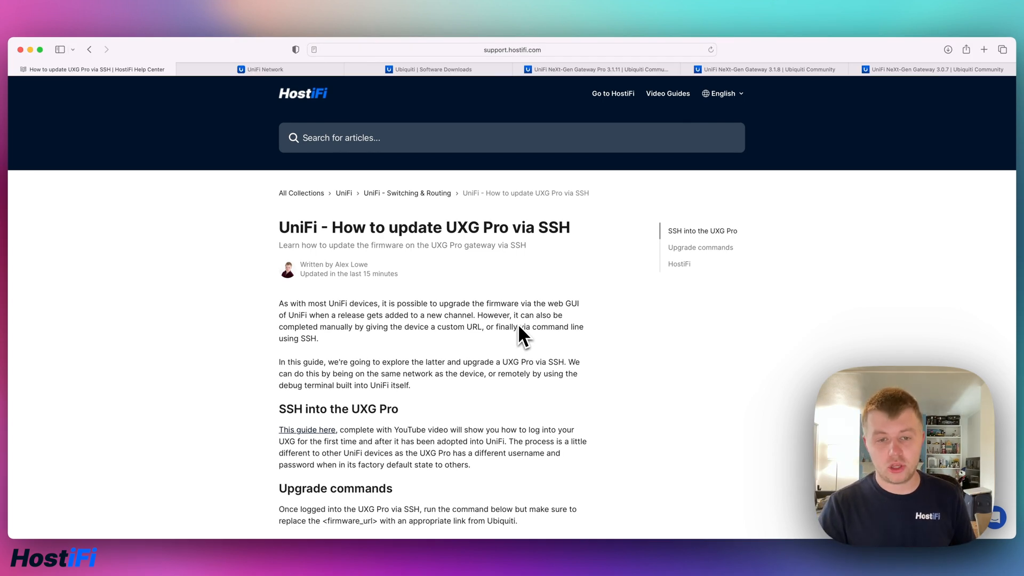
mouse_move(473, 268)
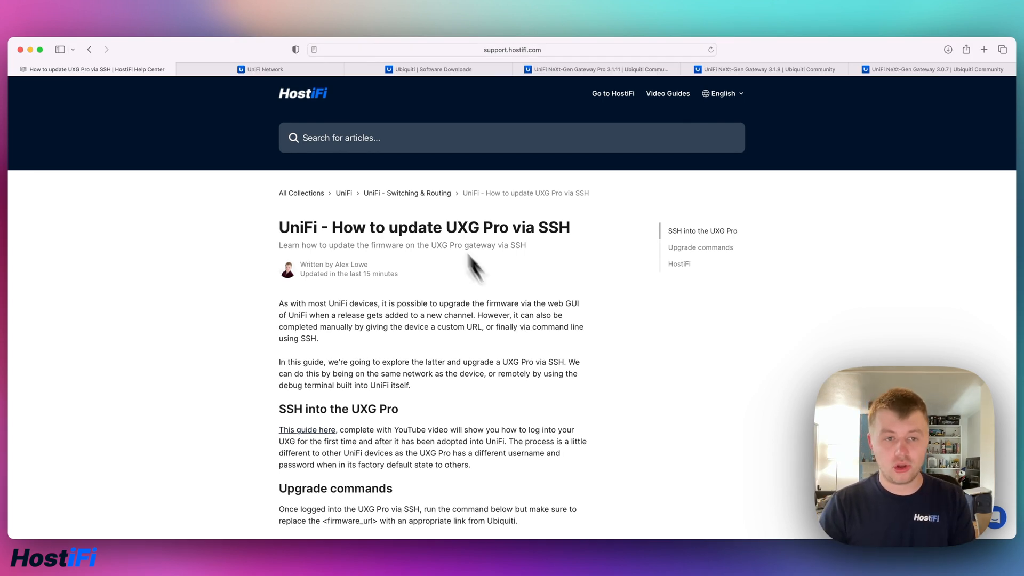
- Switch to UniFi Network to see the UXG Pro on 3.1.11 at 192.168.1.1
left_click(261, 69)
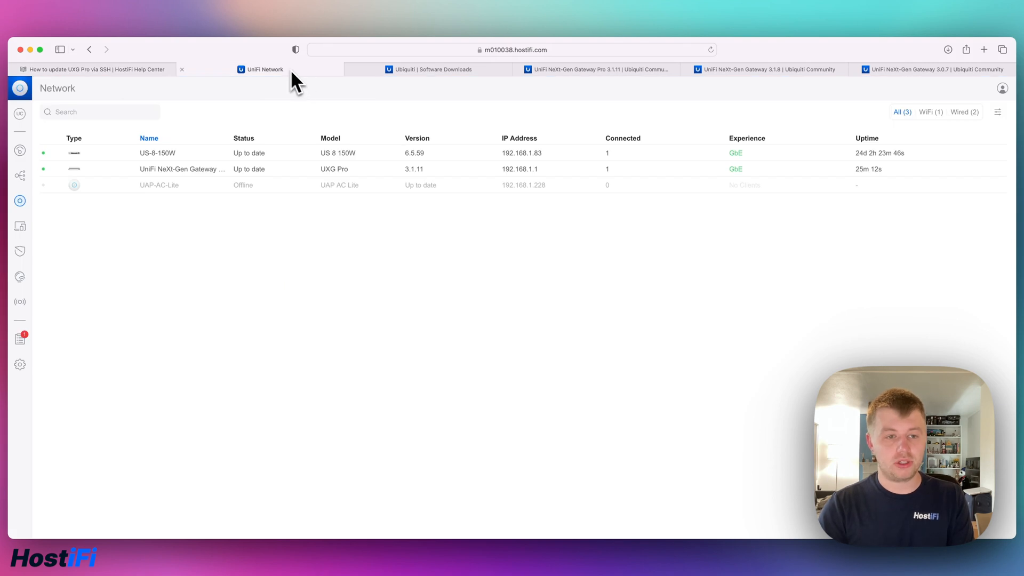
mouse_move(512, 185)
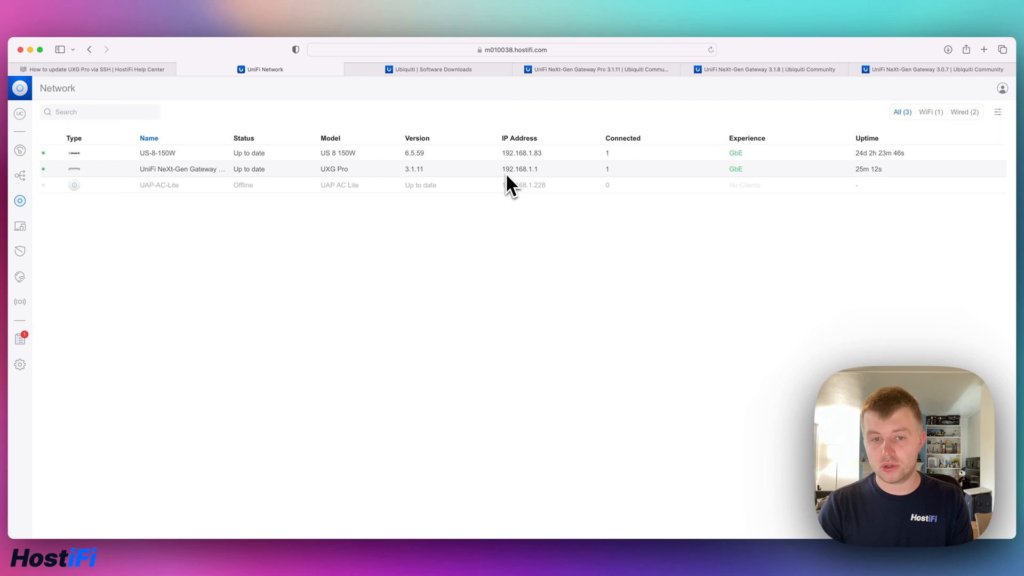
mouse_move(543, 186)
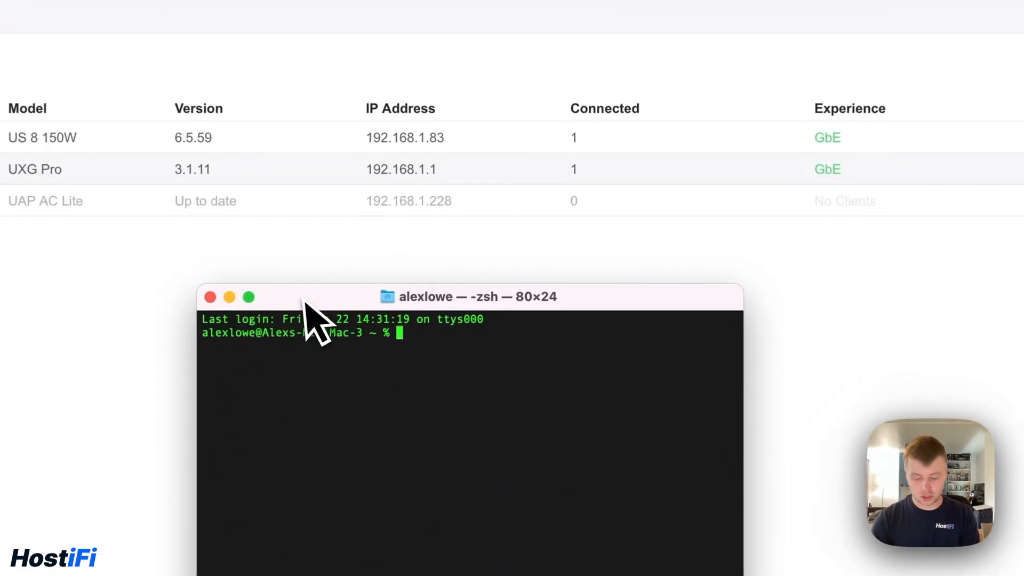
- Type 'ssh' at the zsh prompt in a Terminal session
type("ssh")
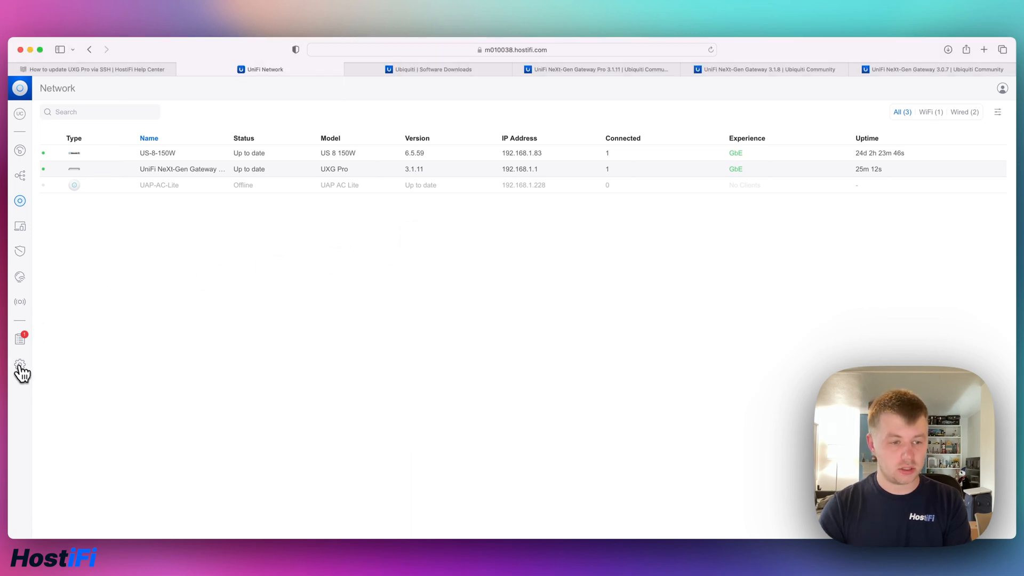
- Reveal the Device Authentication SSH username and password under Settings > System > Advanced
left_click(20, 364)
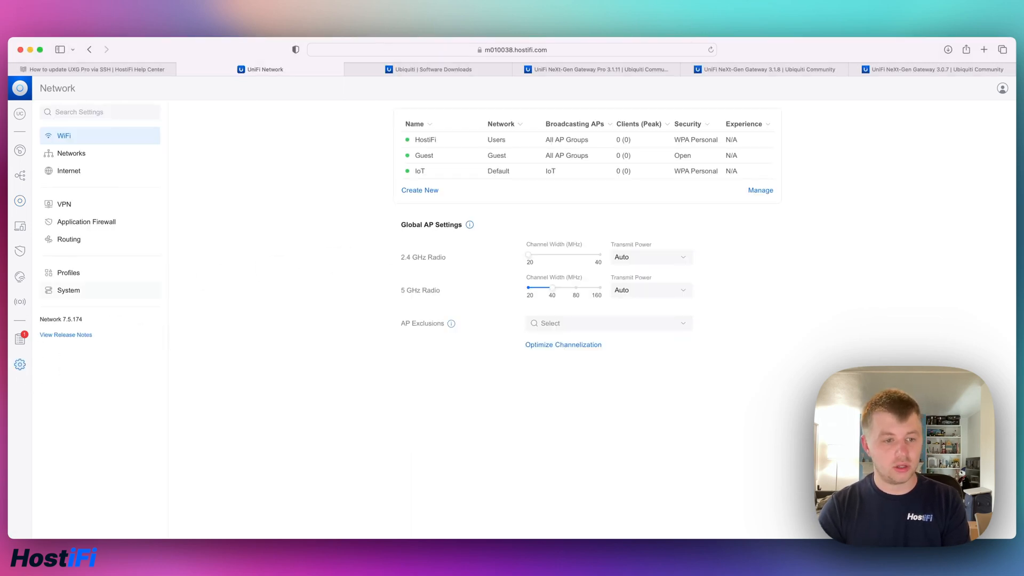
left_click(67, 290)
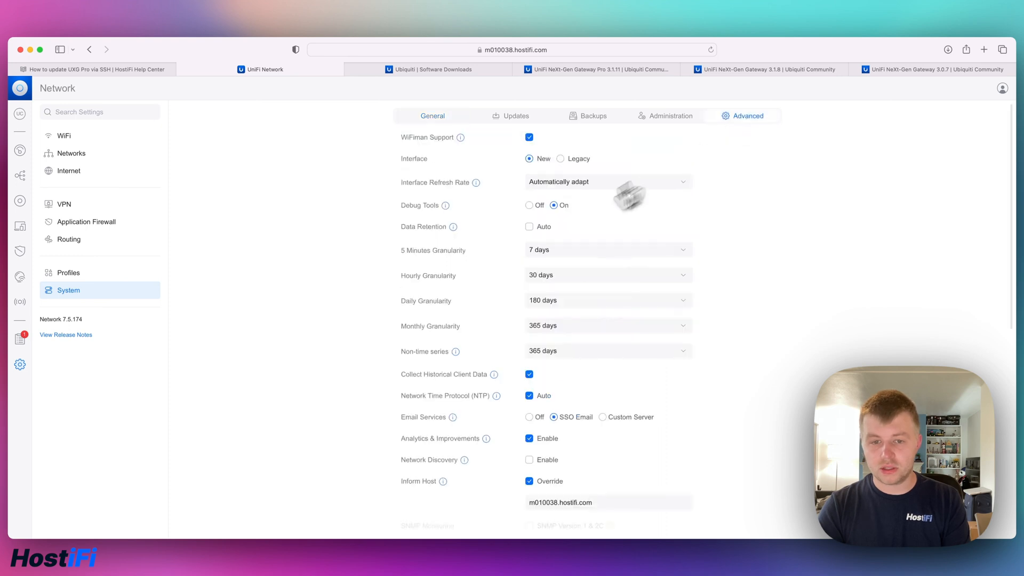
scroll("down", 3)
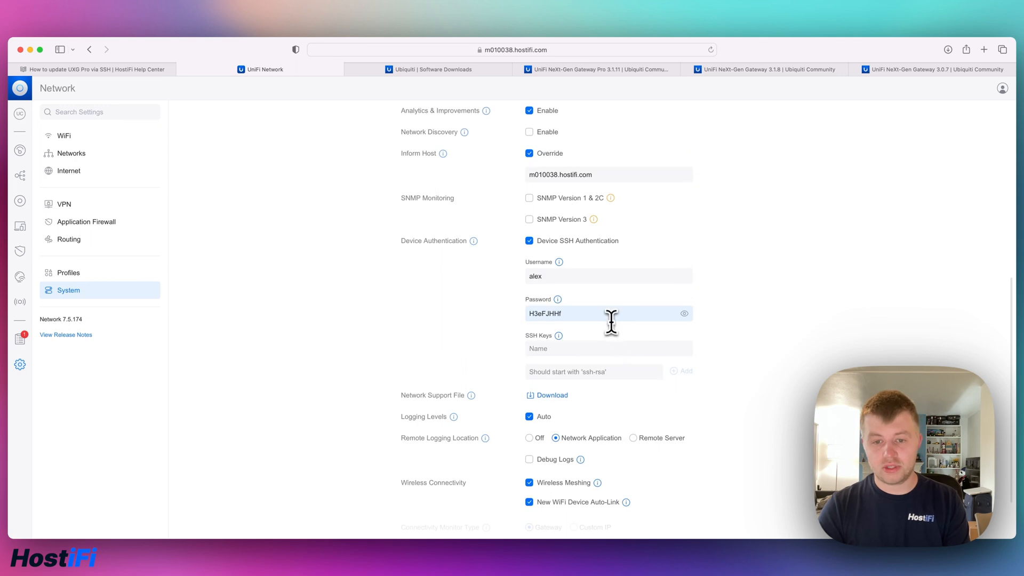
mouse_move(745, 366)
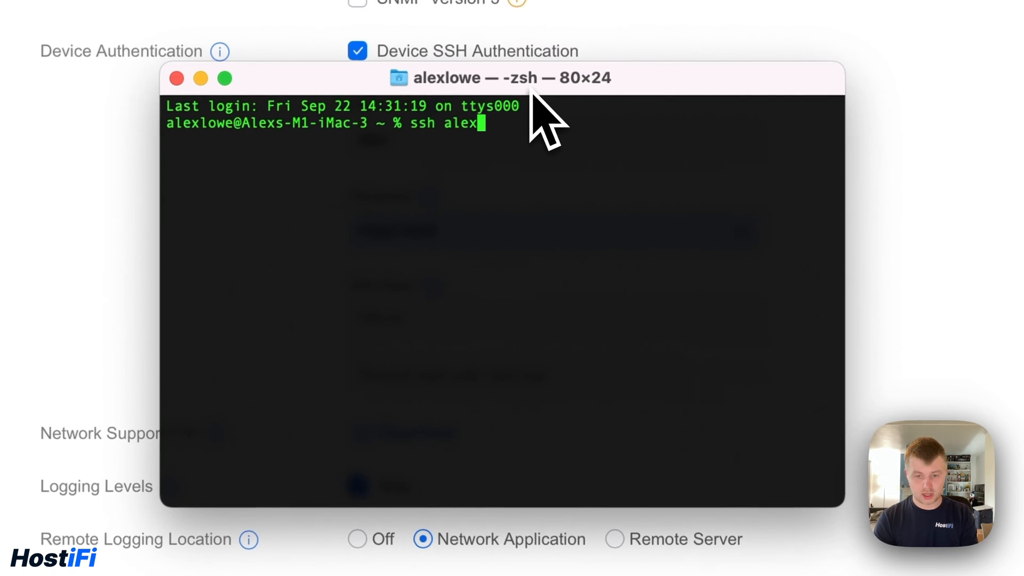
type("@192.1")
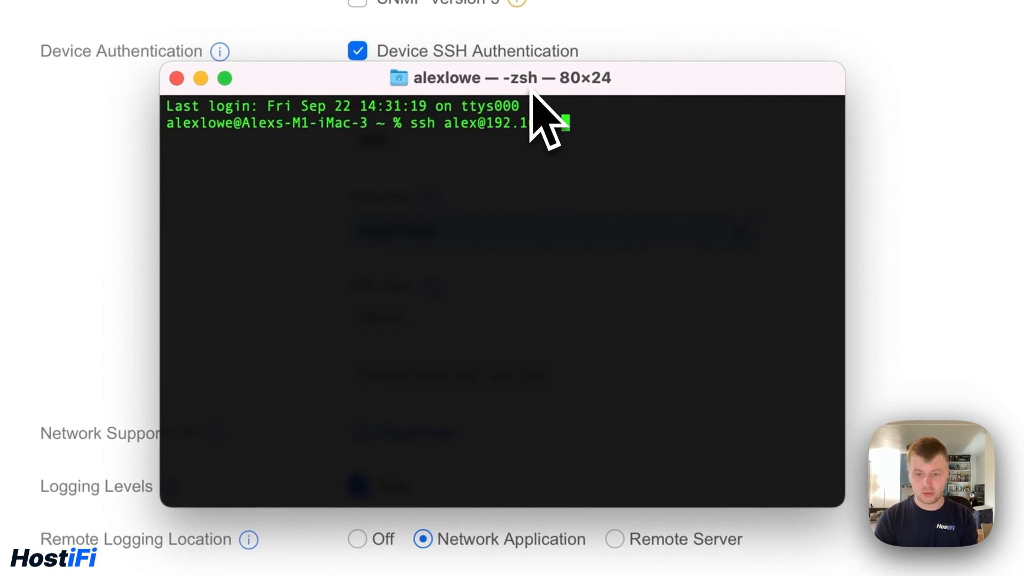
key("Return")
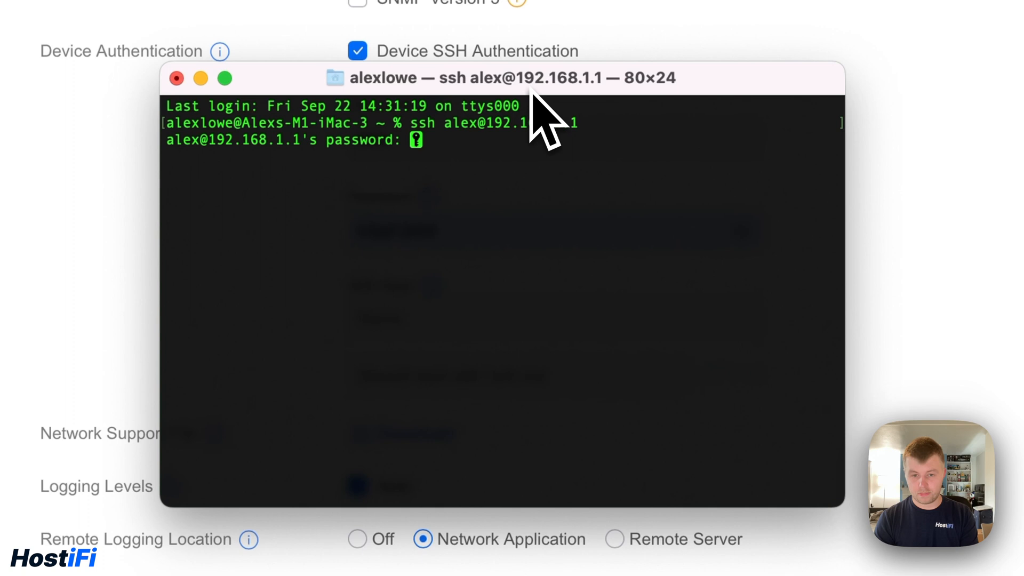
key("Return")
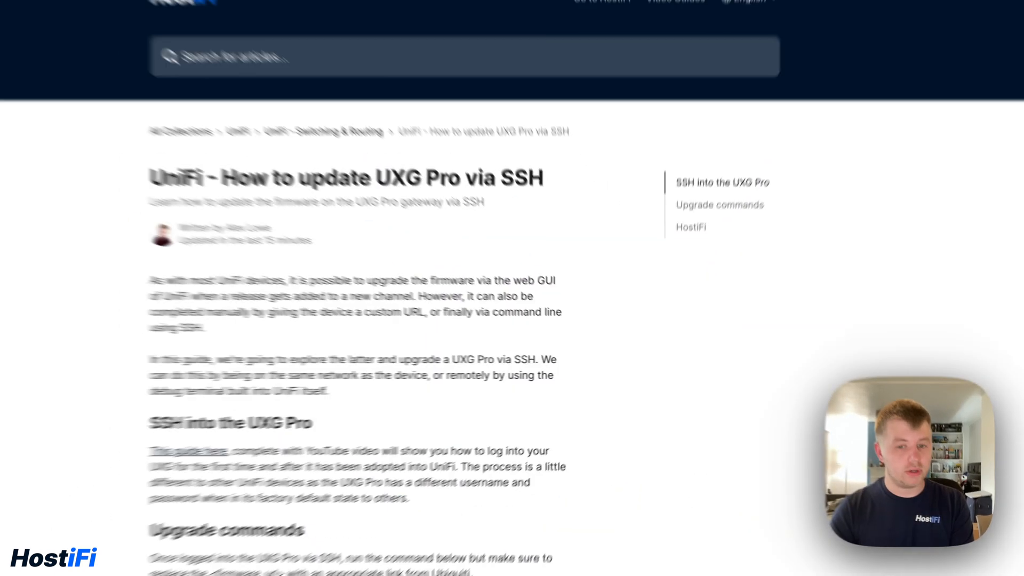
- Scroll the HostiFi guide down to the ubnt-systool fwupdate upgrade command
scroll("down", 3)
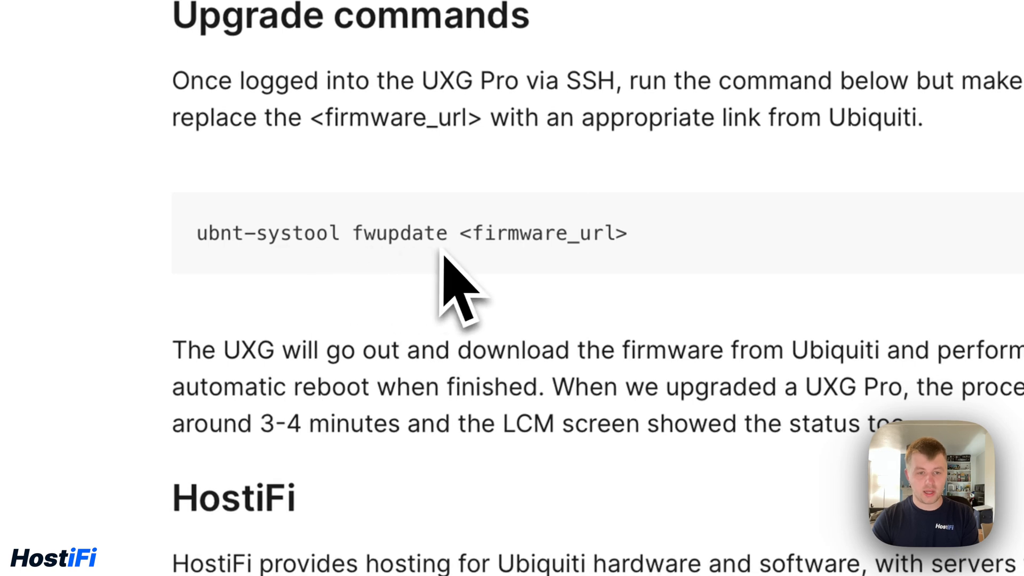
mouse_move(519, 294)
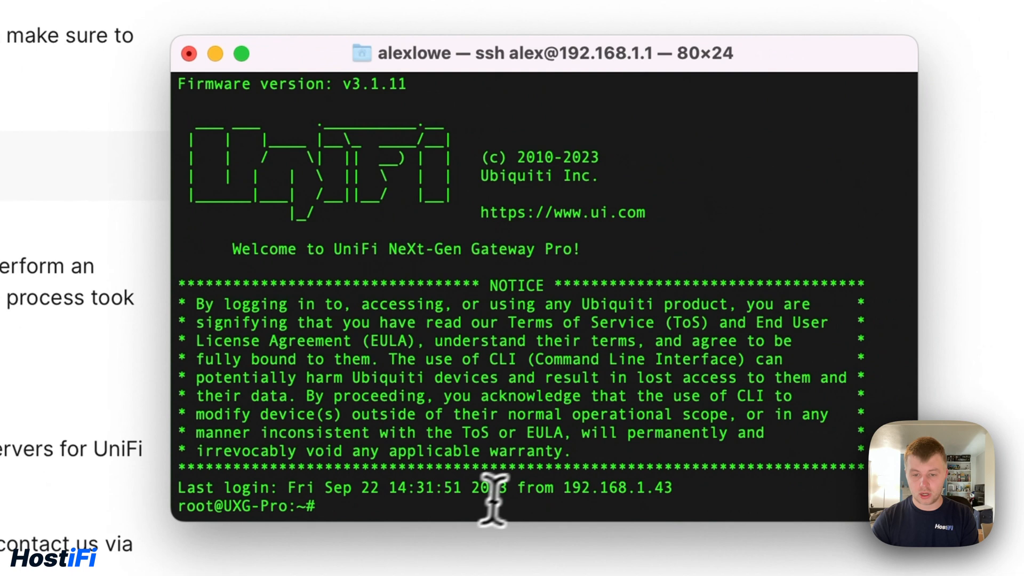
- Type 'ubnt-systool fwupdate' at the root@UXG-Pro prompt
type("ubnt")
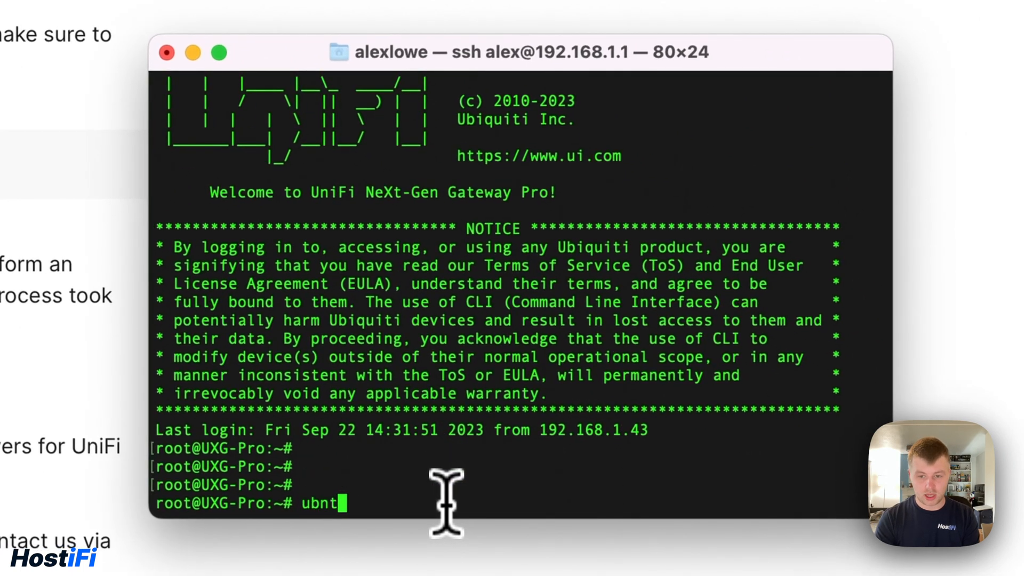
type("-systool")
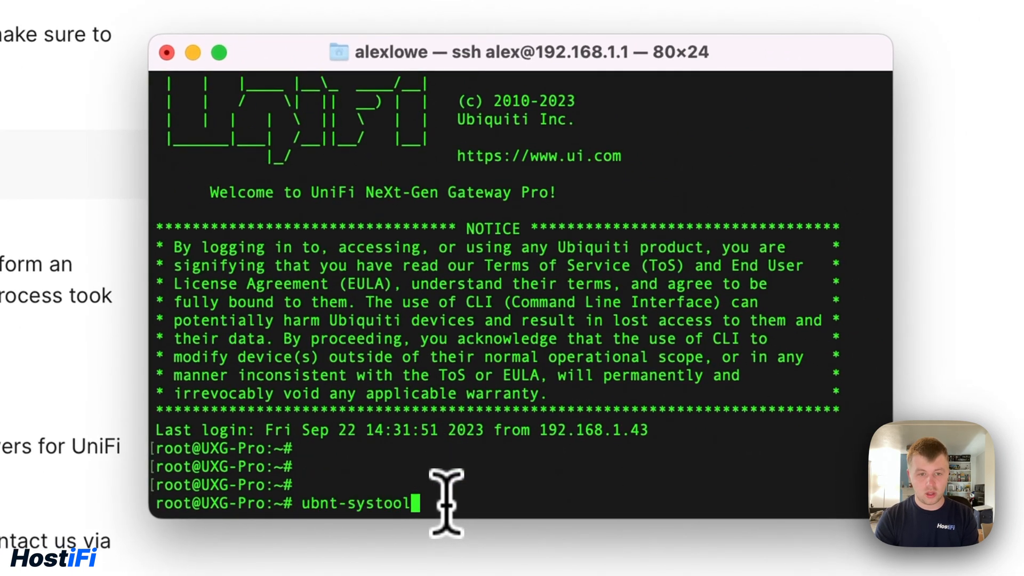
type("fwupdate")
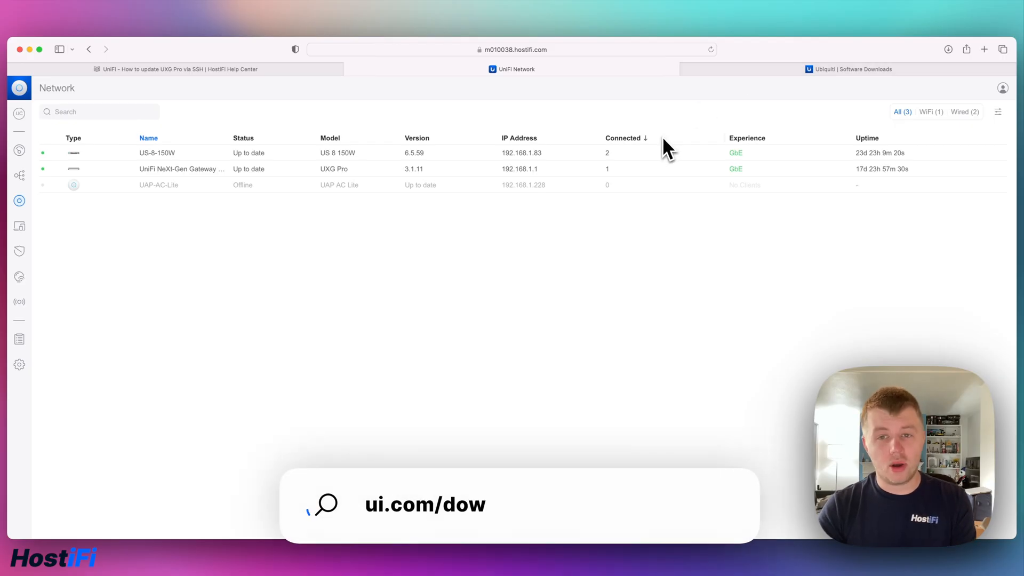
- On Ubiquiti Software Downloads, search for 'UXG P'
left_click(851, 69)
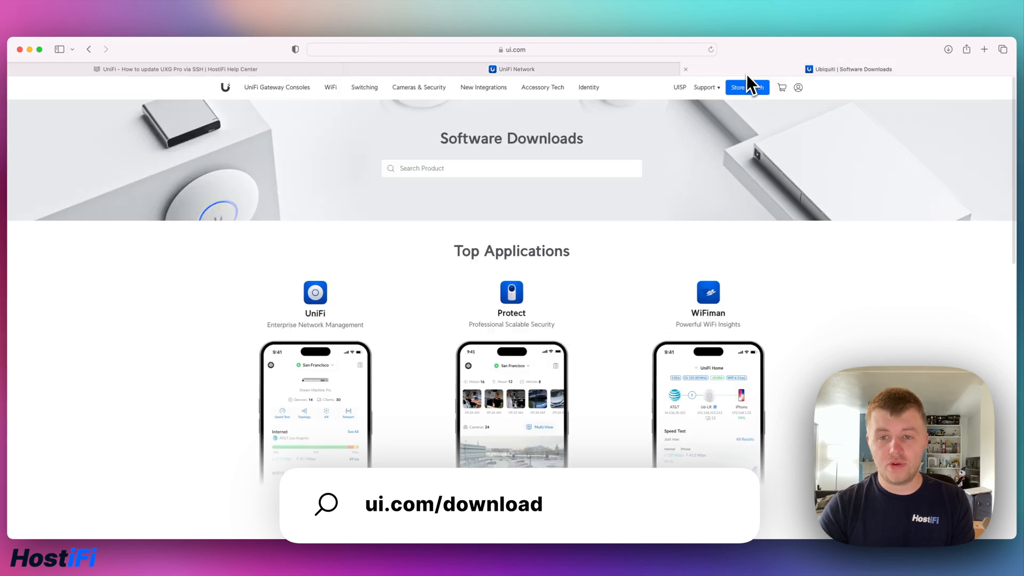
scroll("down", 3)
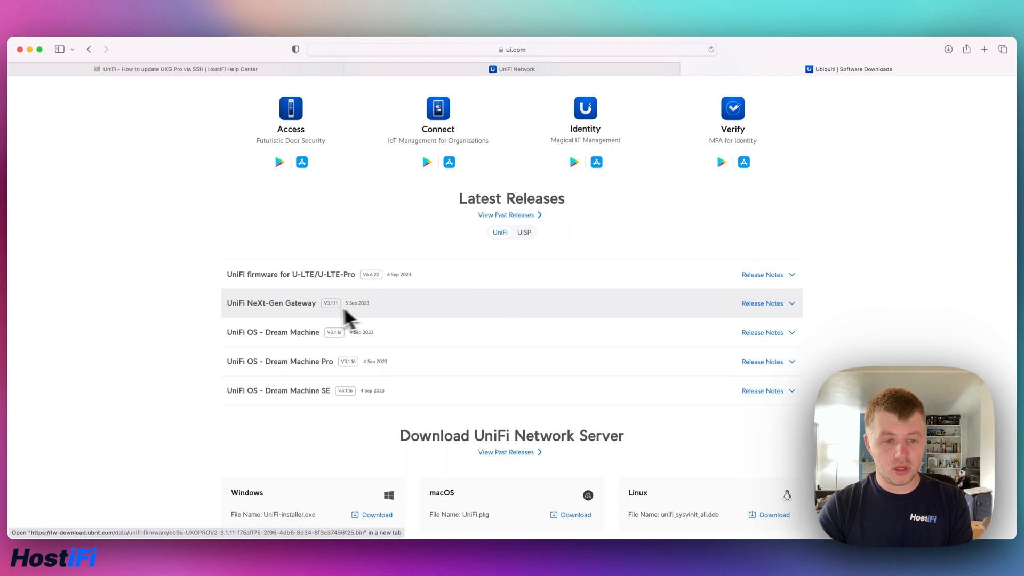
mouse_move(344, 315)
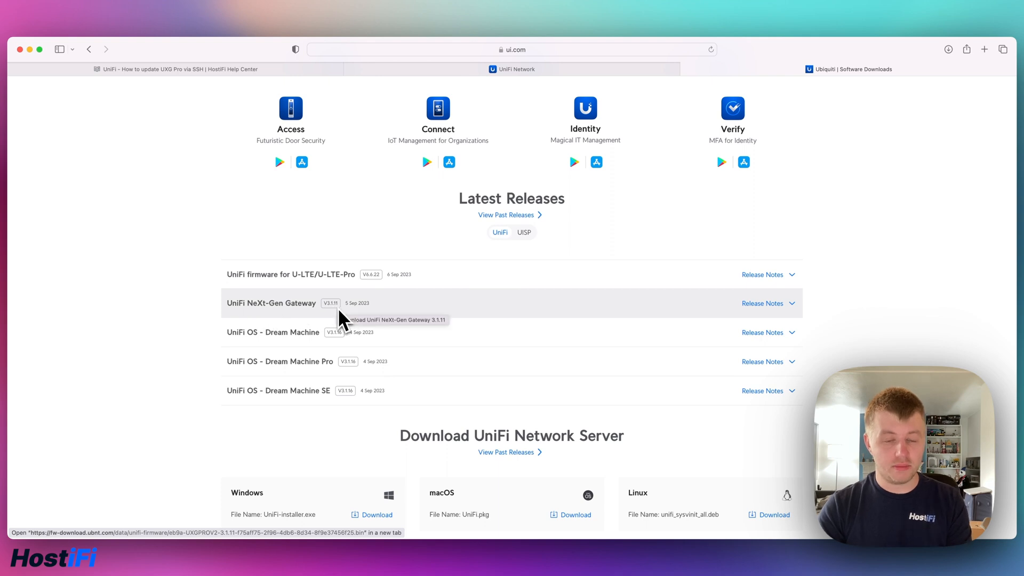
mouse_move(667, 230)
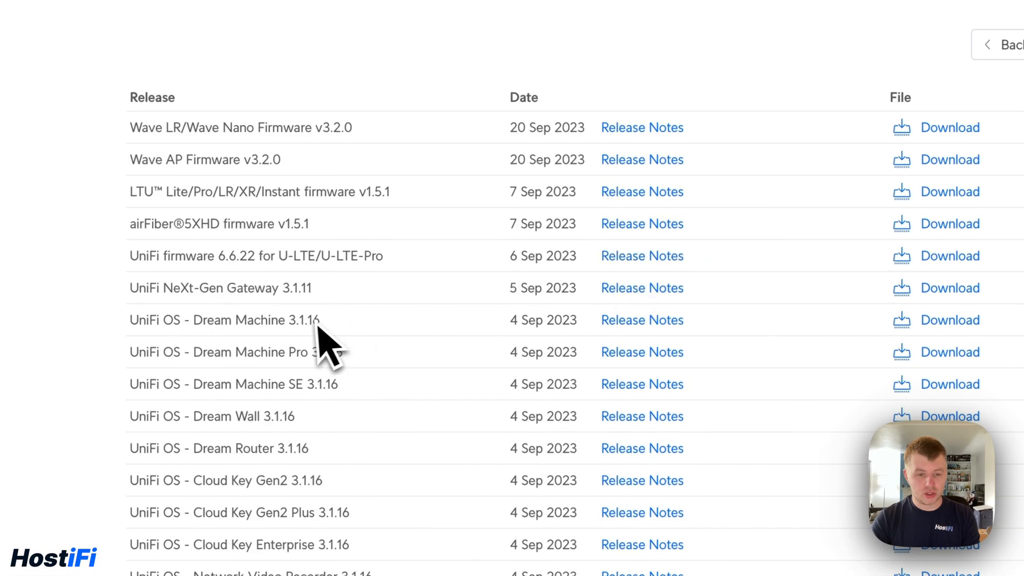
scroll("up", 3)
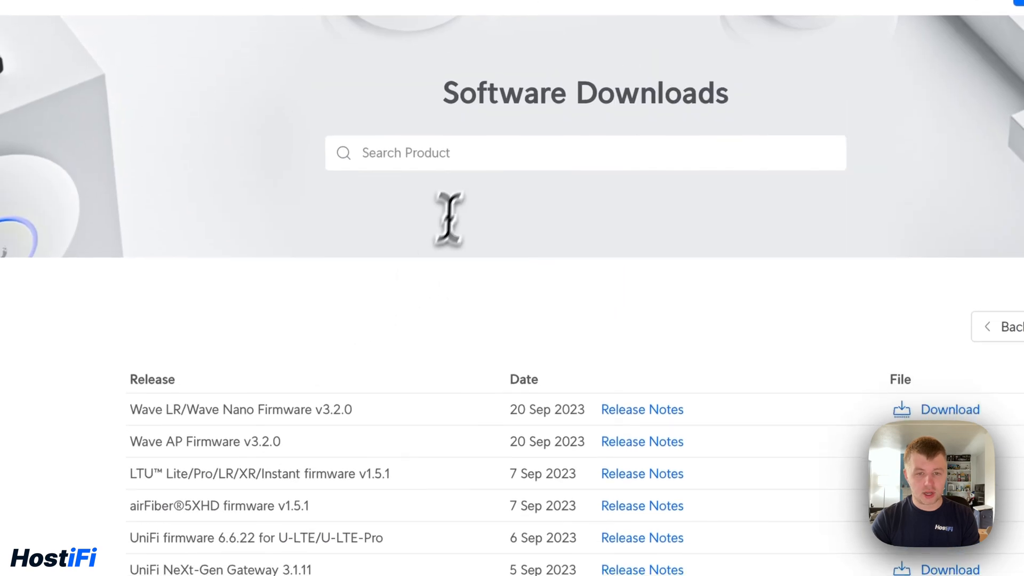
type("UXG P")
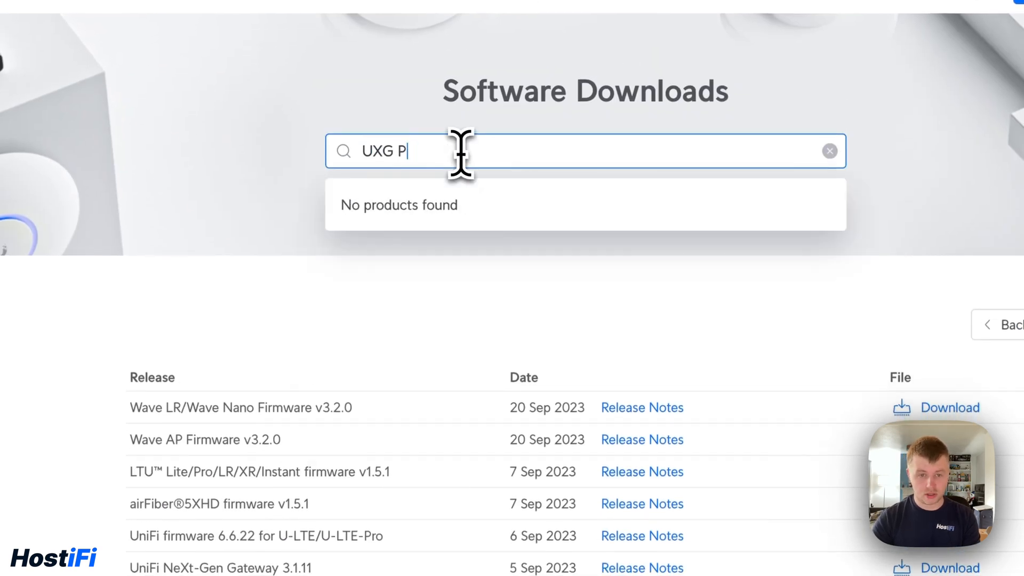
- Open Gateway Professional and copy the download link for firmware 3.1.8
left_click(830, 151)
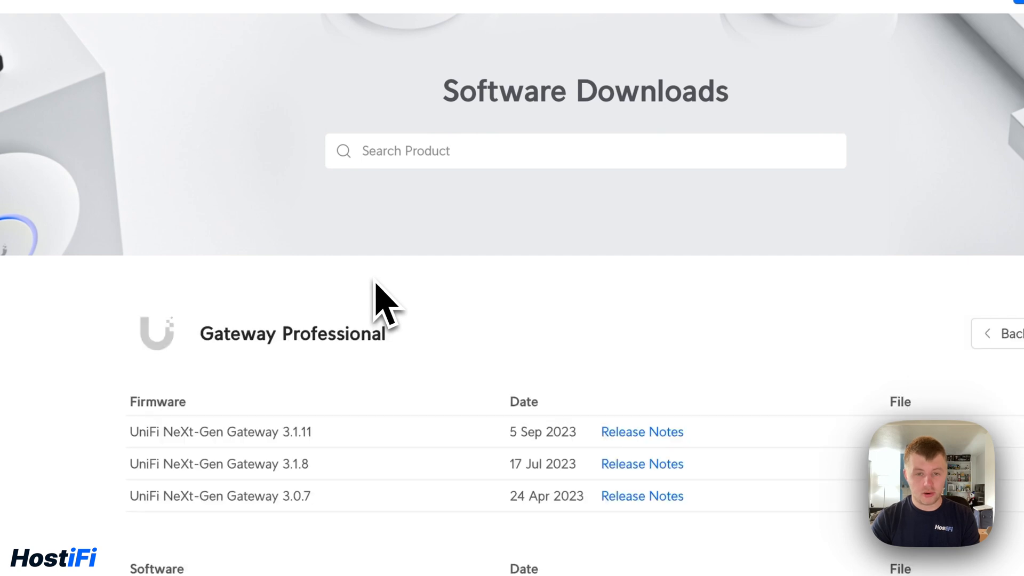
scroll("down", 3)
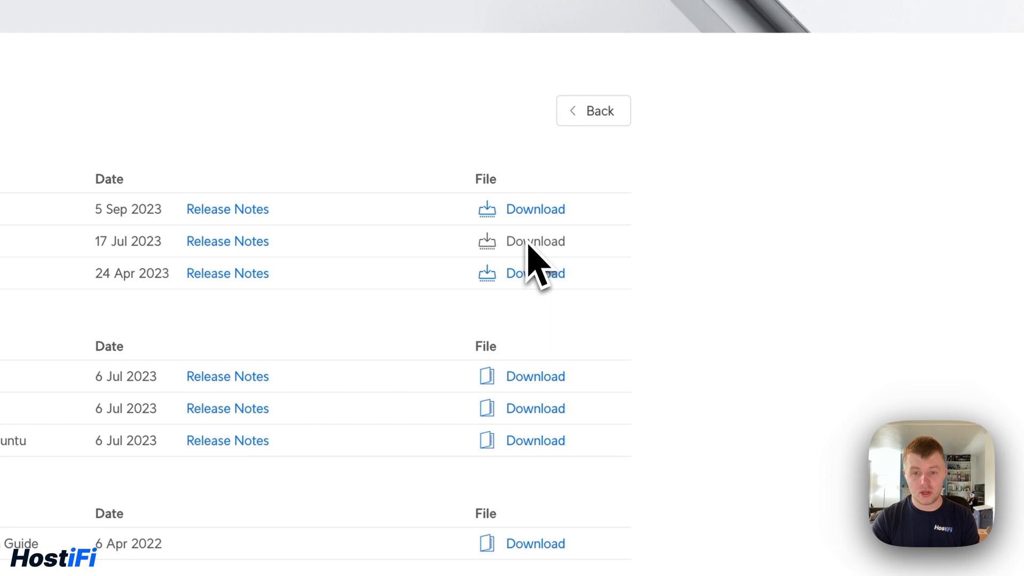
scroll("up", 3)
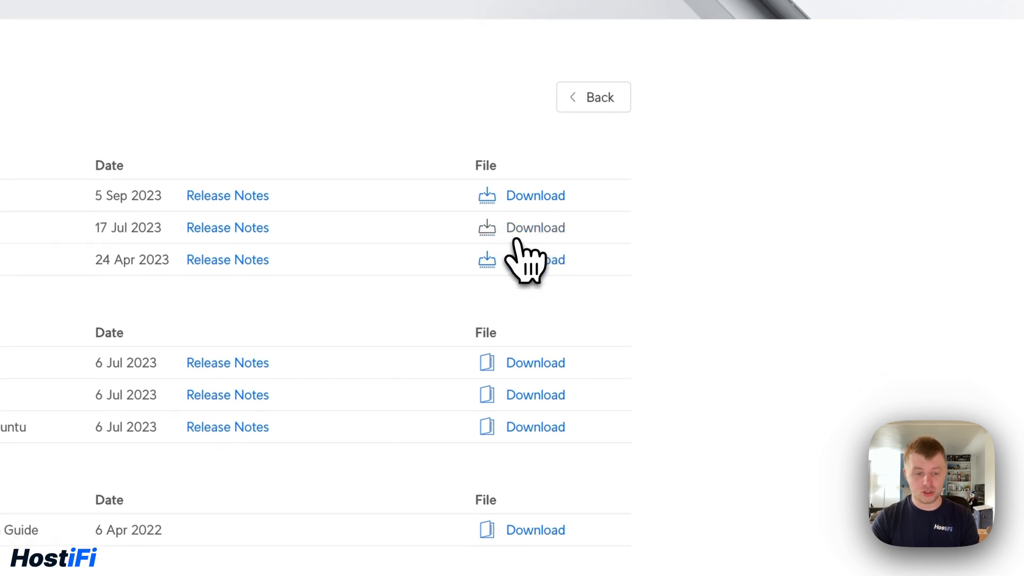
mouse_move(529, 251)
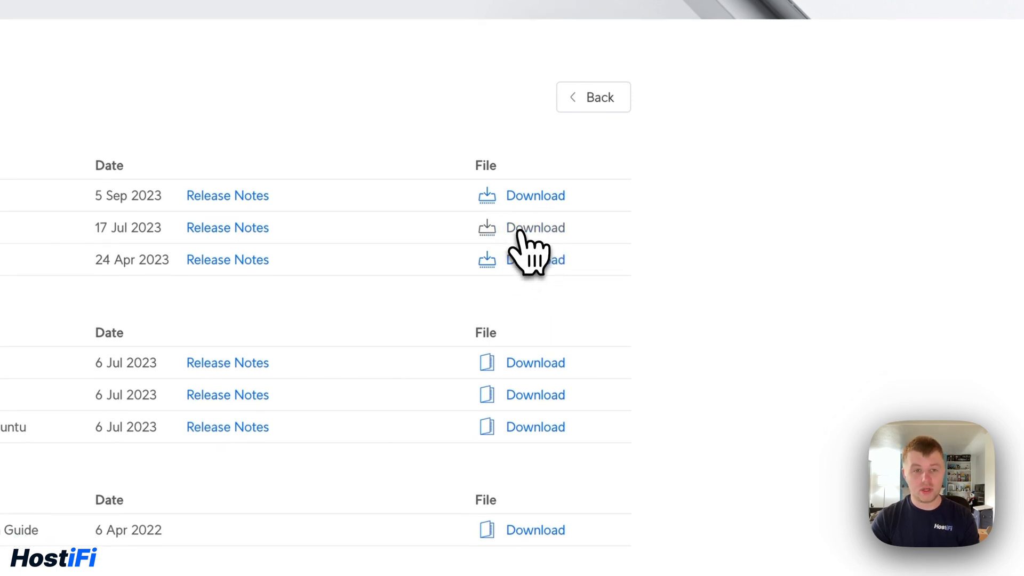
right_click(535, 228)
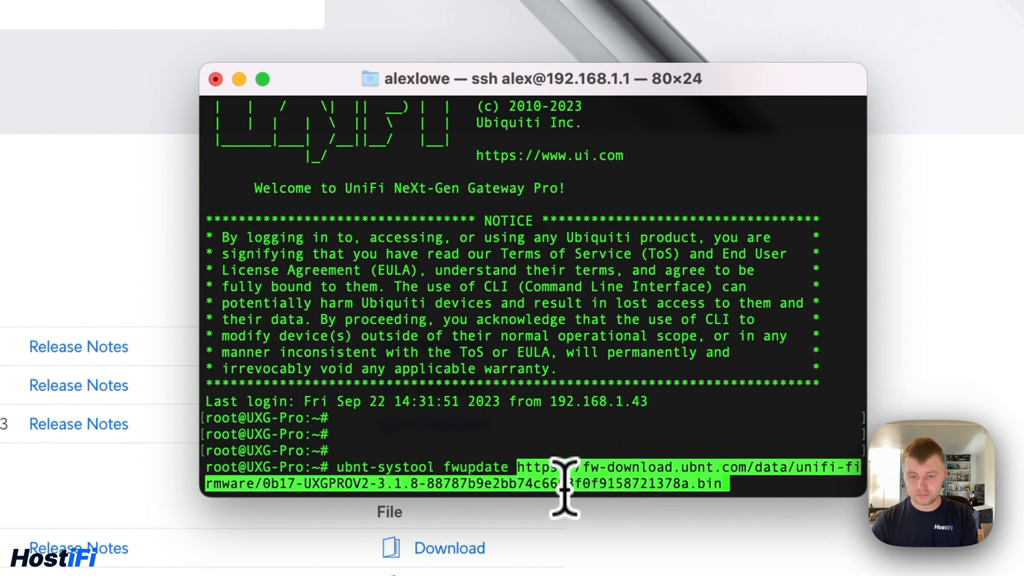
- Run the fwupdate command with the pasted 3.1.8 firmware URL
key("Return")
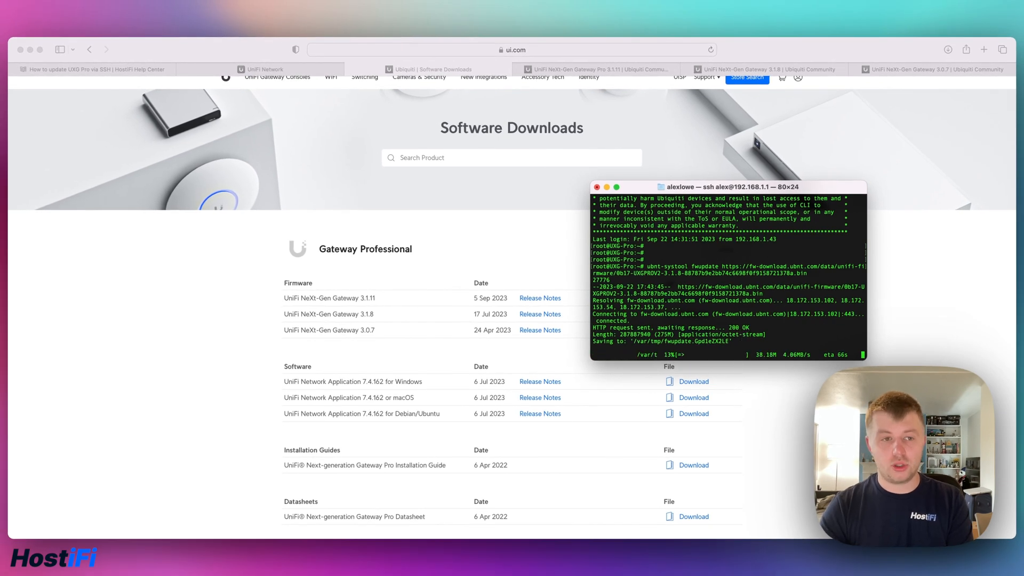
- Open the UniFi Devices list, where the UXG Pro still reports 3.1.11
left_click(265, 69)
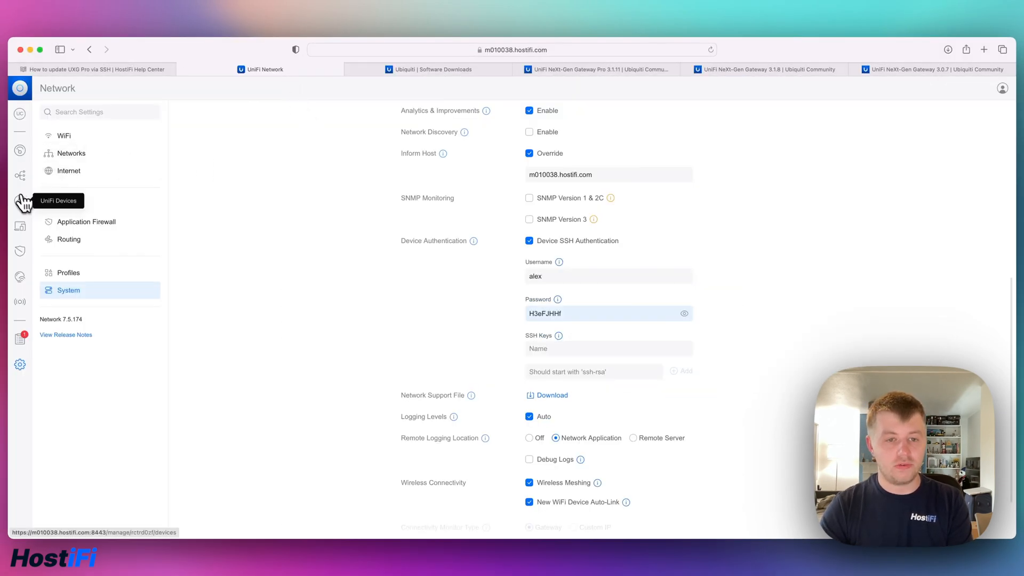
left_click(20, 200)
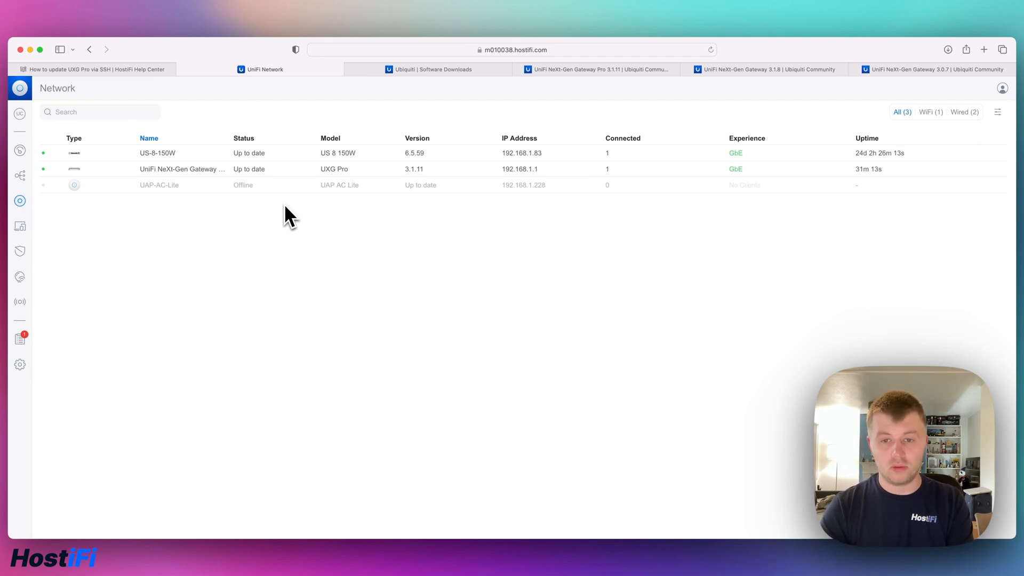
mouse_move(135, 182)
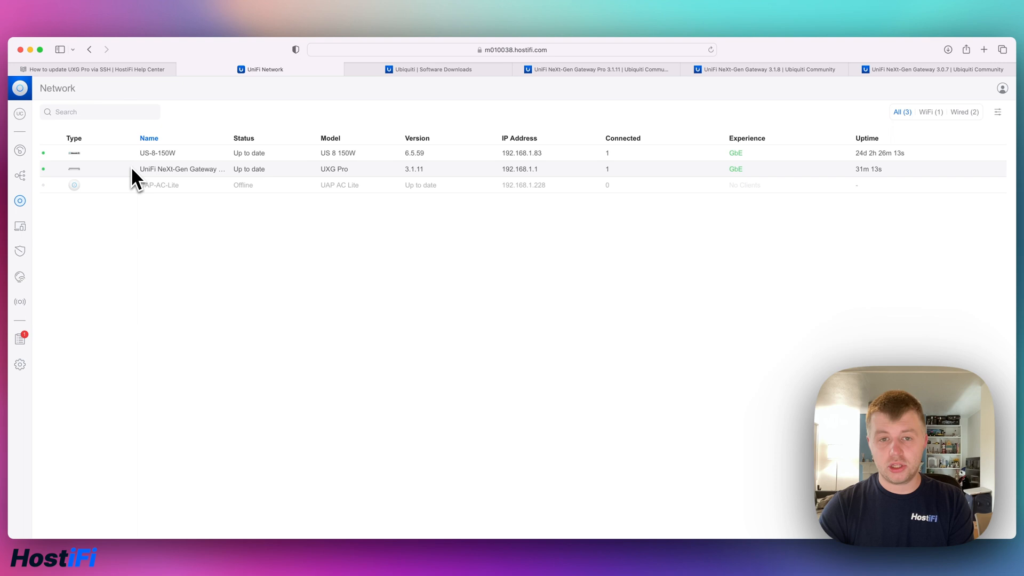
- Scroll the HostiFi UXG Pro SSH article to its top and search 'hostifi.com'
left_click(93, 70)
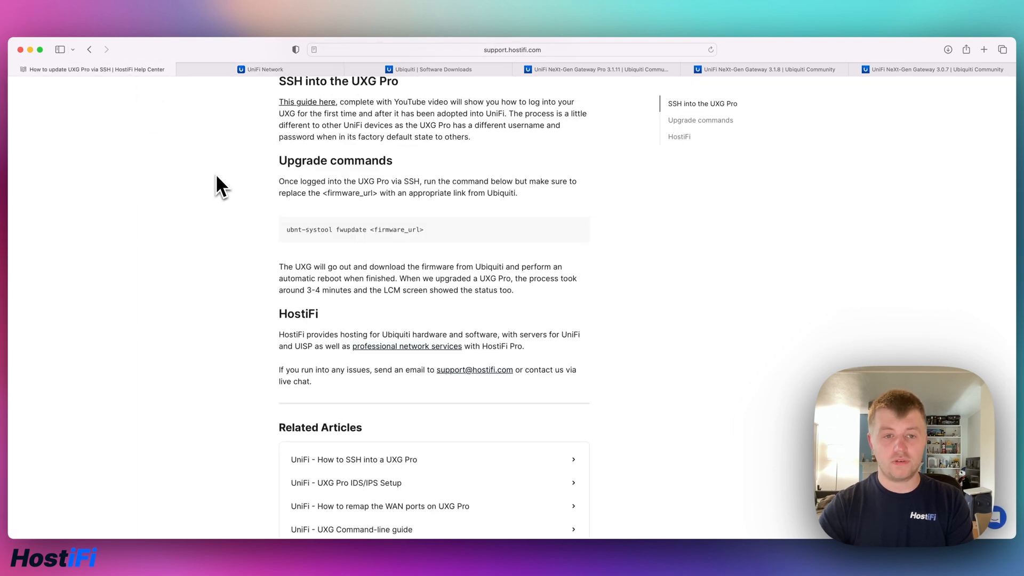
scroll("up", 3)
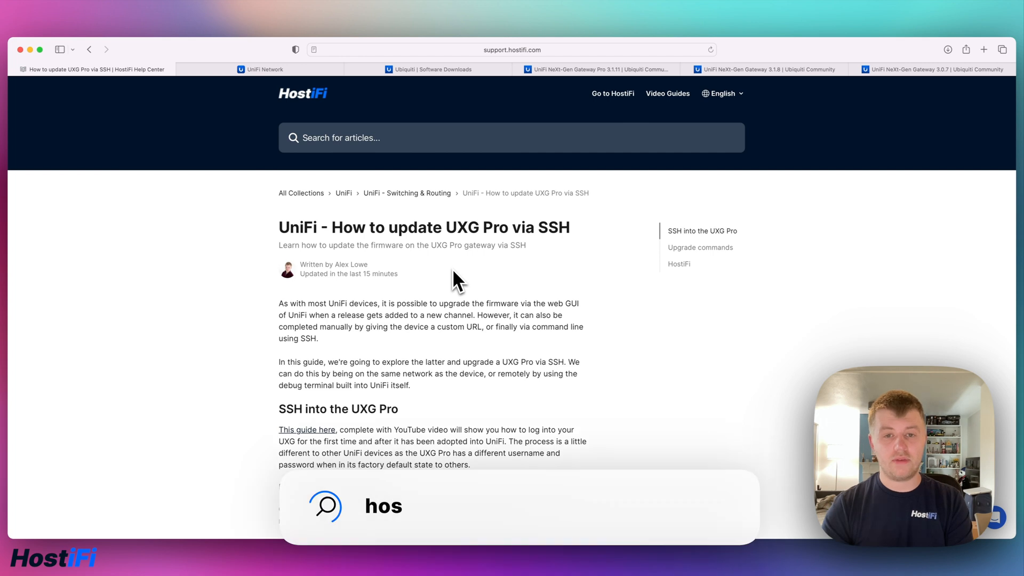
type("tifi.com")
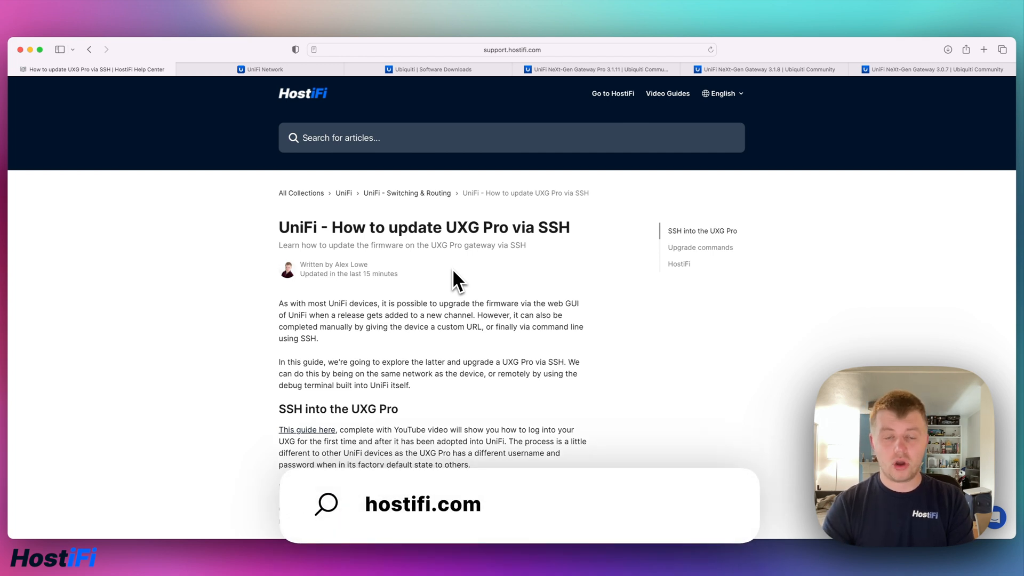